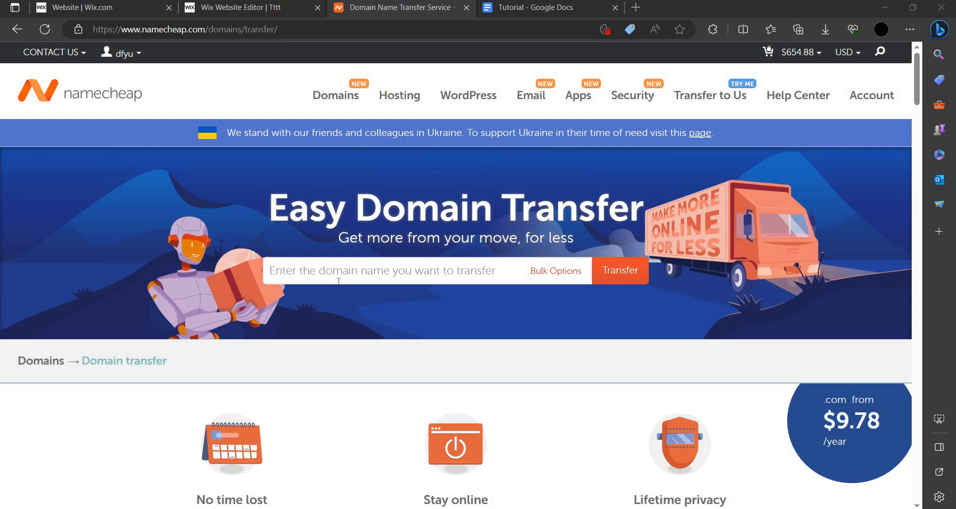
Reach the Namecheap account dashboard via the Account menu.
click(871, 95)
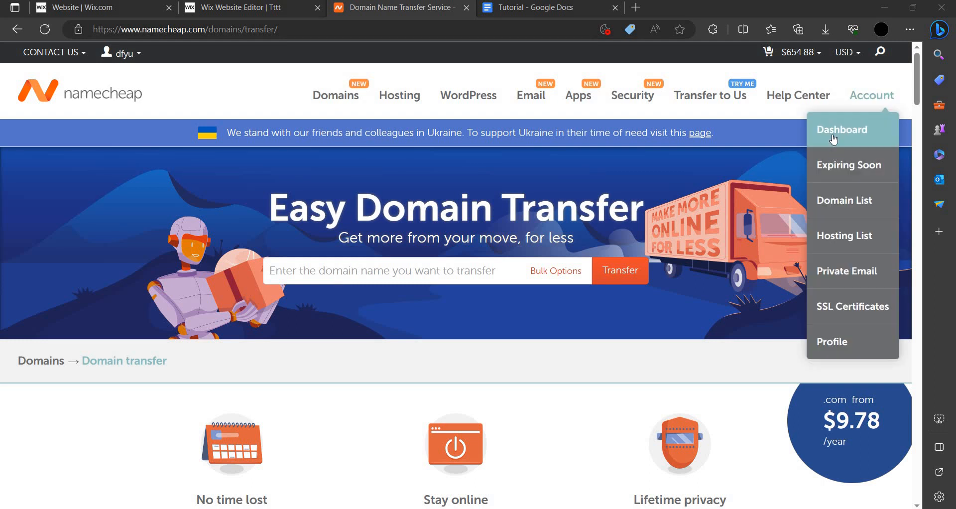
click(841, 129)
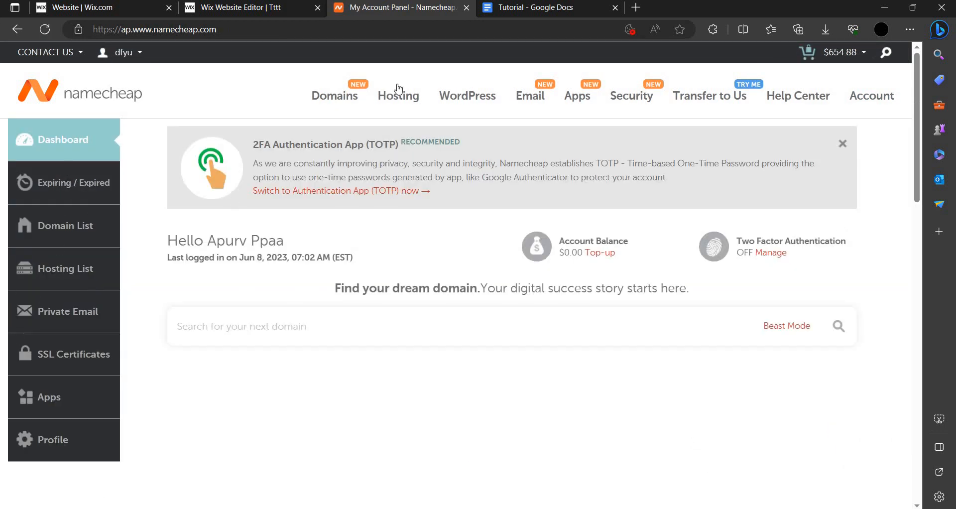
From the Wix site editor, start Connect Your Domain to get the custom-domain options.
click(251, 7)
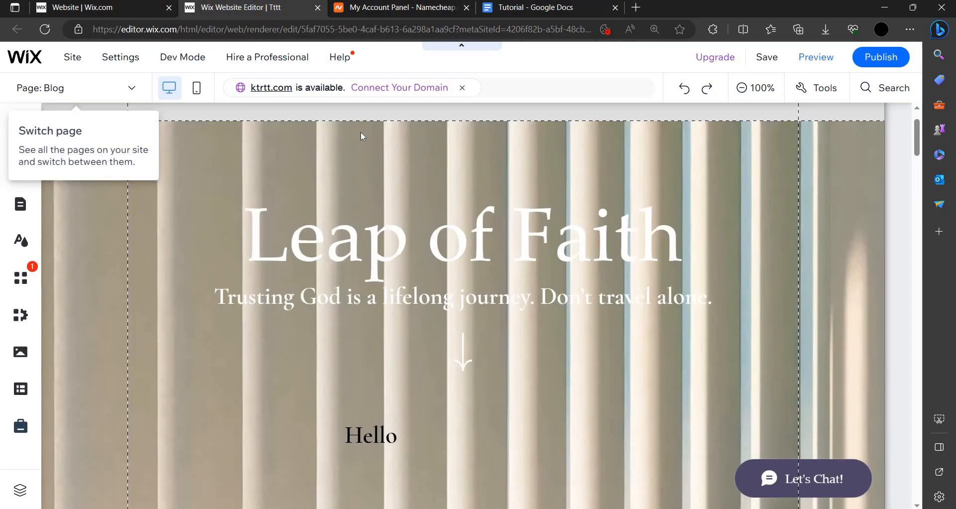
mouse_move(360, 94)
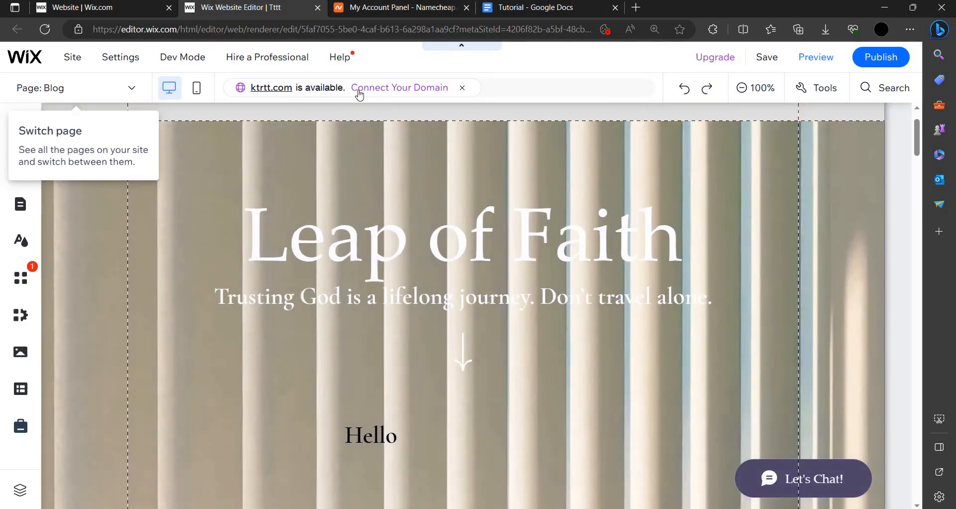
click(399, 88)
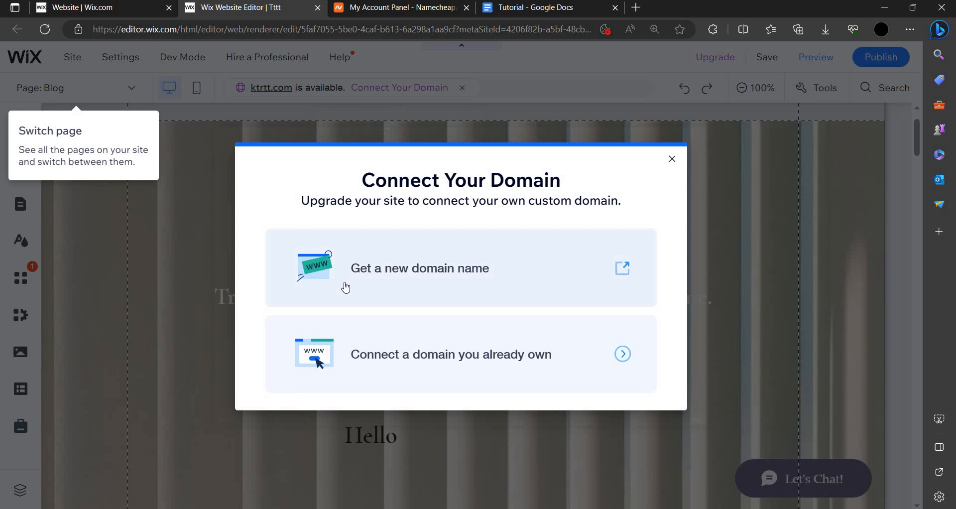
mouse_move(410, 363)
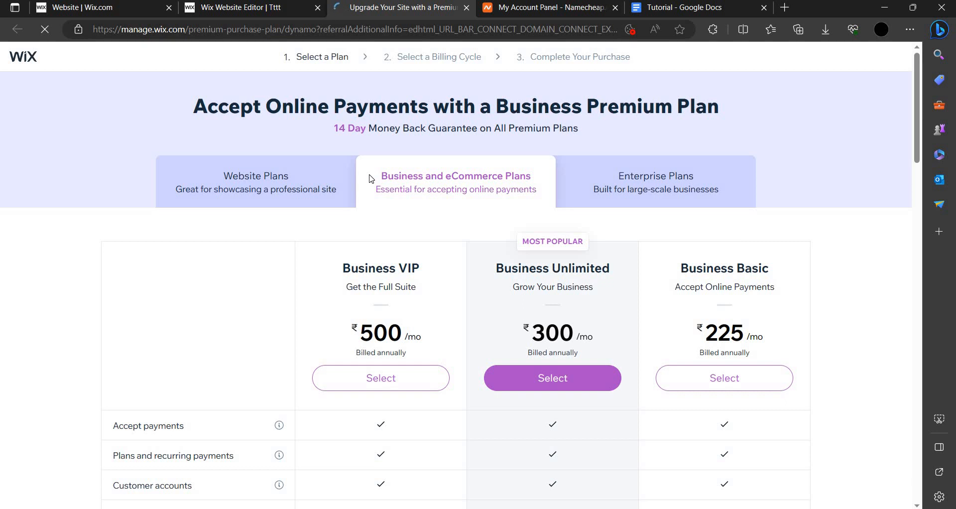
mouse_move(450, 281)
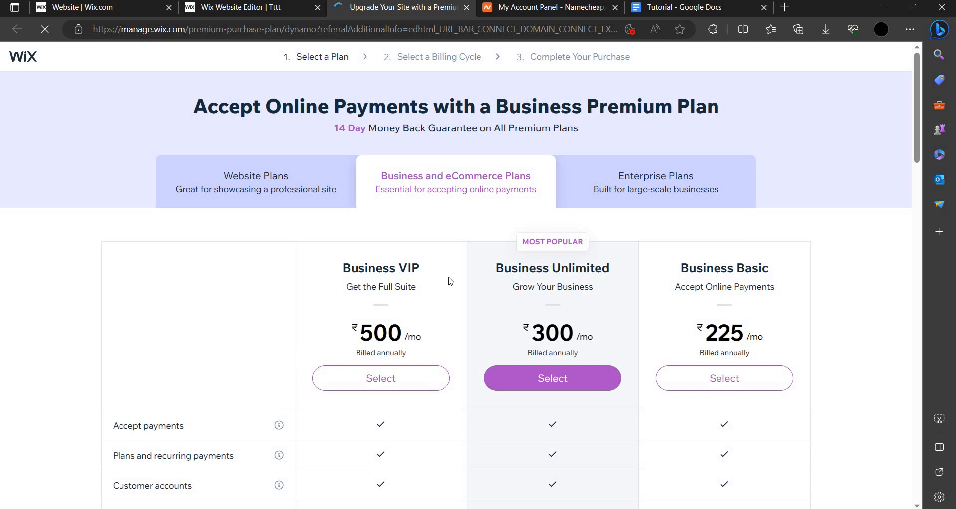
Select Business Unlimited with 2-year billing and proceed to checkout.
scroll(down, 3)
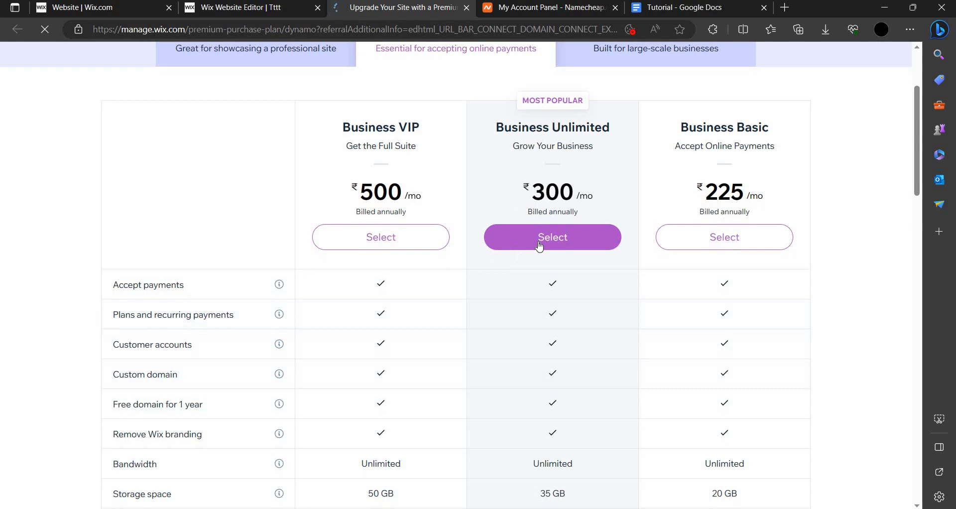
click(550, 237)
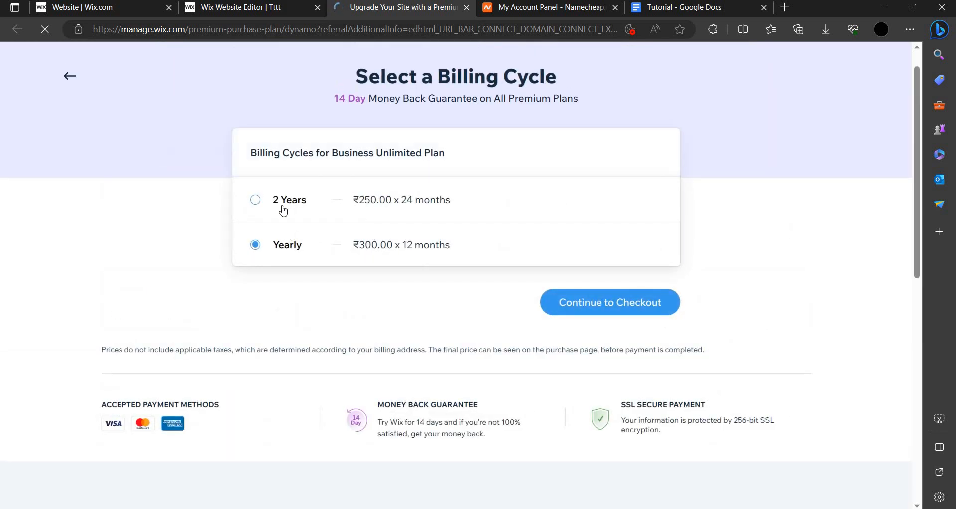
click(255, 199)
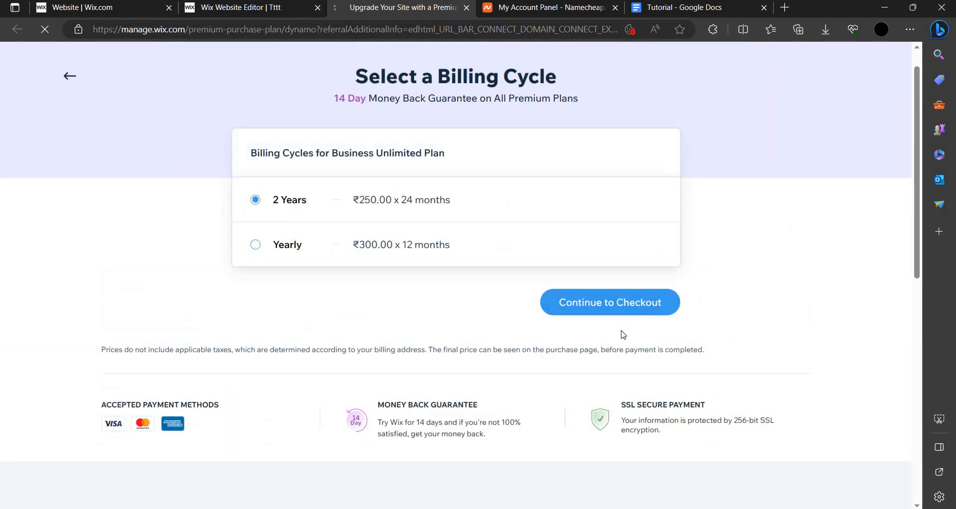
click(609, 302)
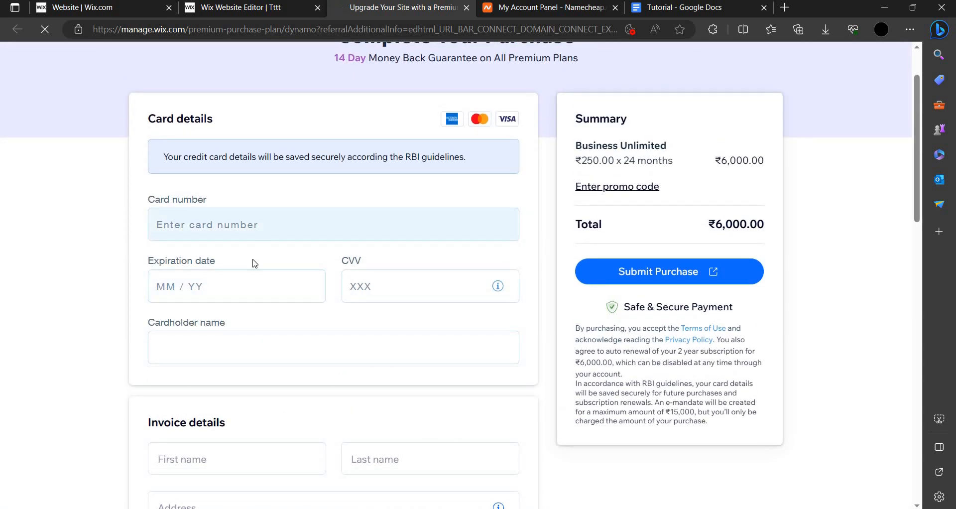
Review the ₹6,000 checkout, then load the Namecheap Domain List in its tab.
scroll(up, 3)
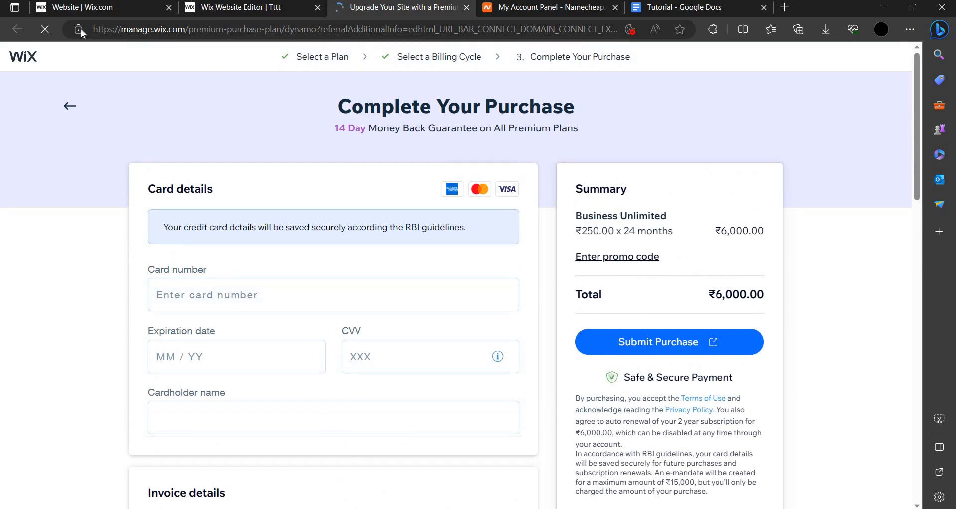
scroll(down, 3)
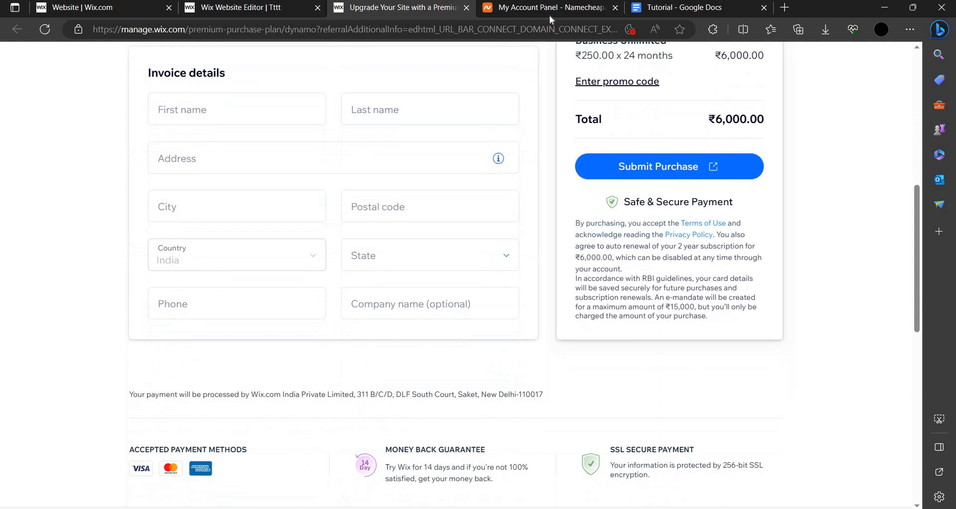
click(547, 7)
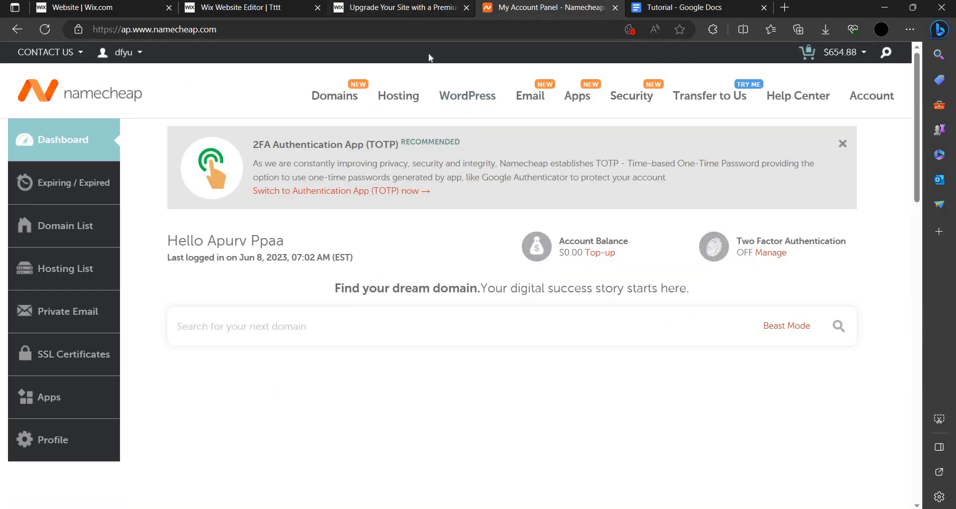
click(400, 7)
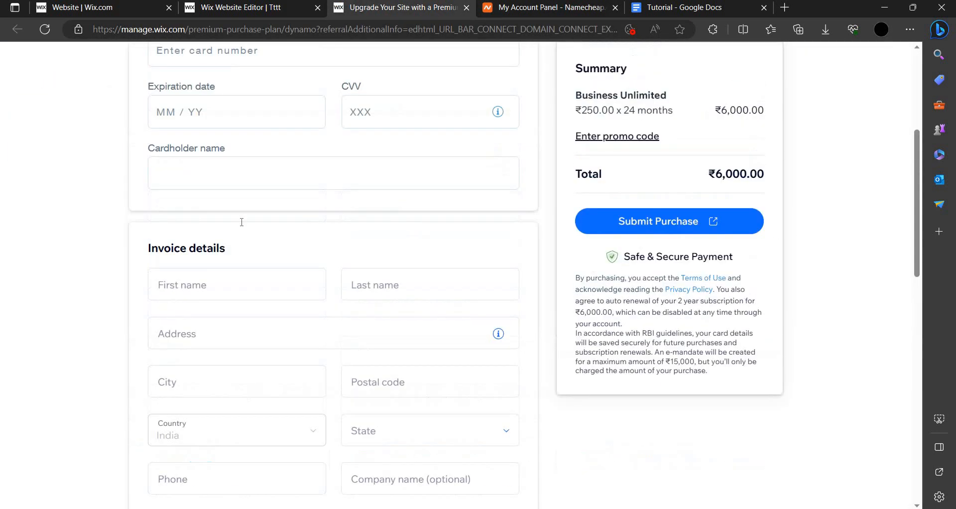
click(545, 7)
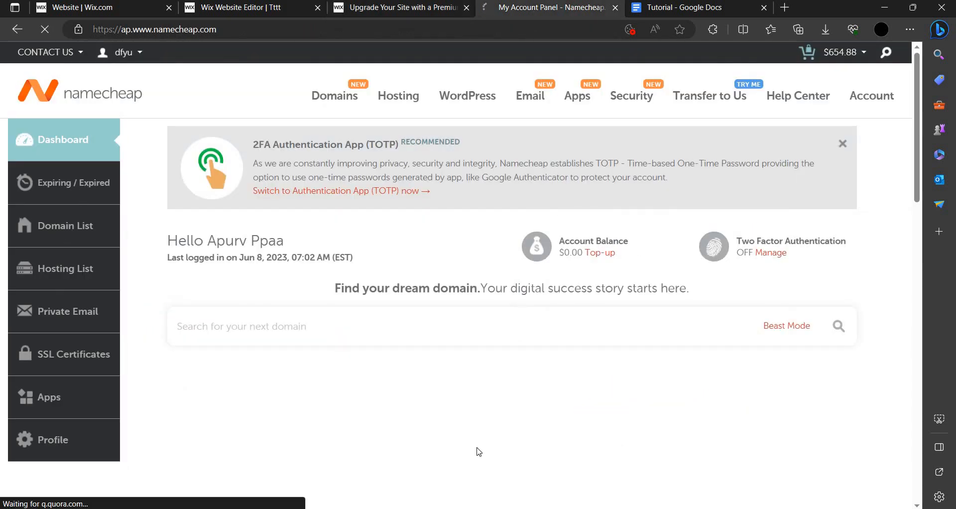
click(62, 225)
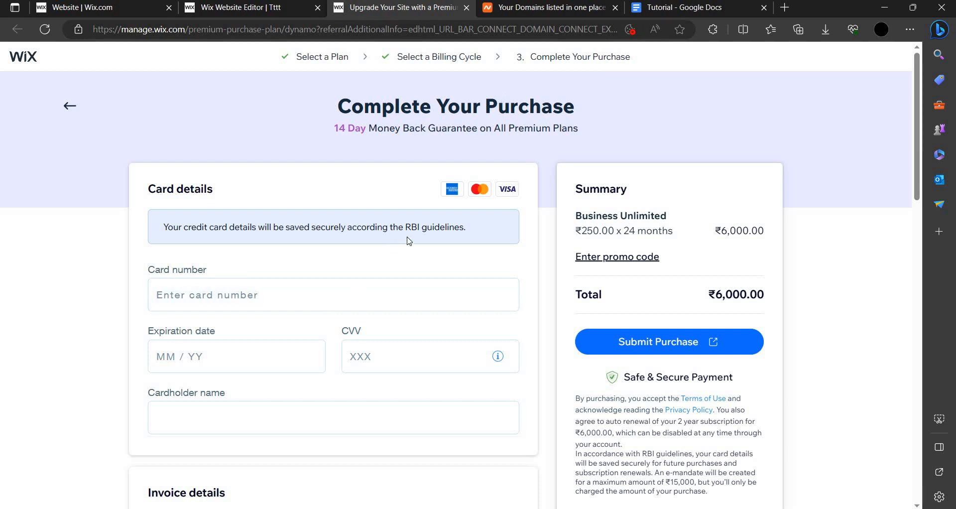
Back out of Wix checkout through billing cycle to the Business plan comparison.
click(545, 7)
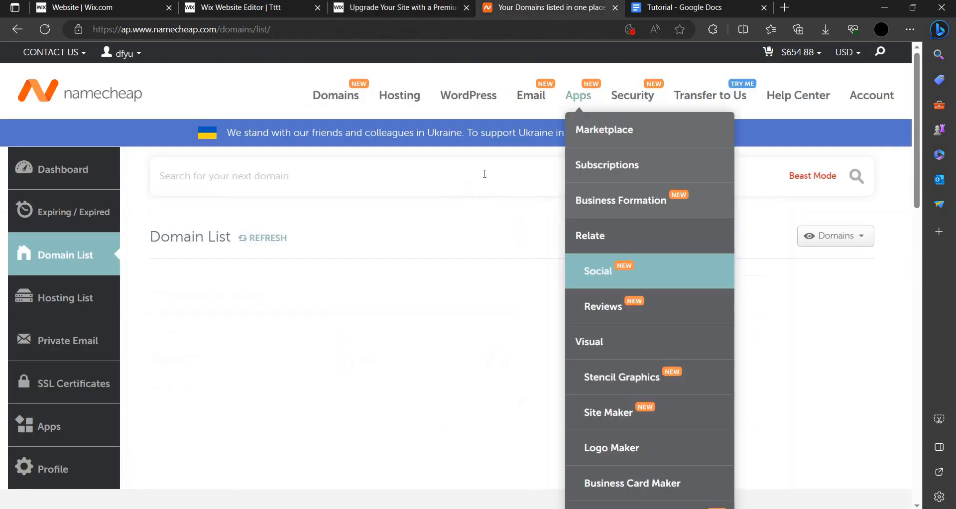
click(399, 7)
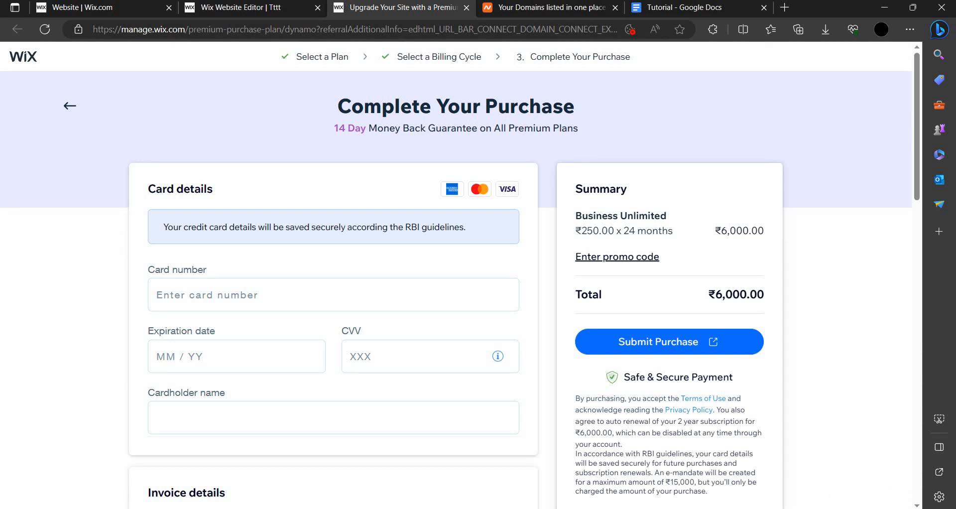
mouse_move(68, 111)
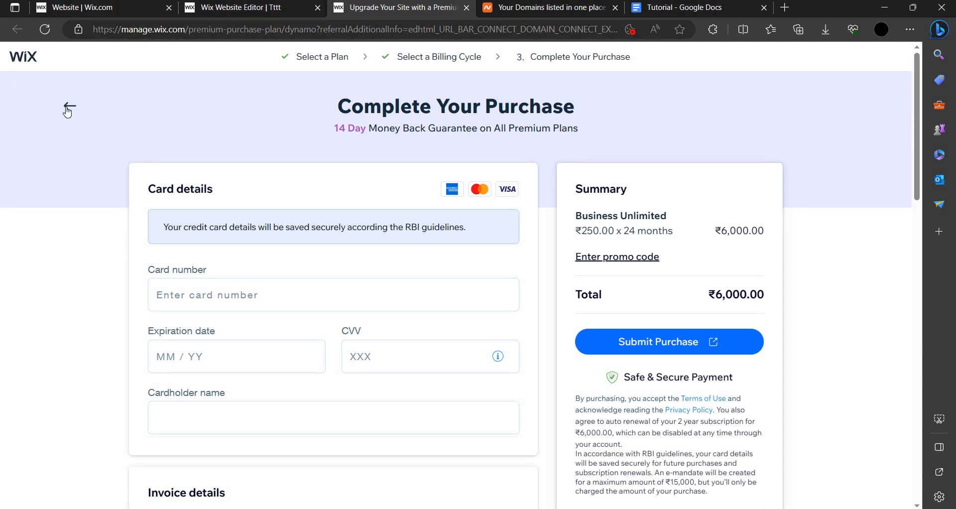
click(69, 110)
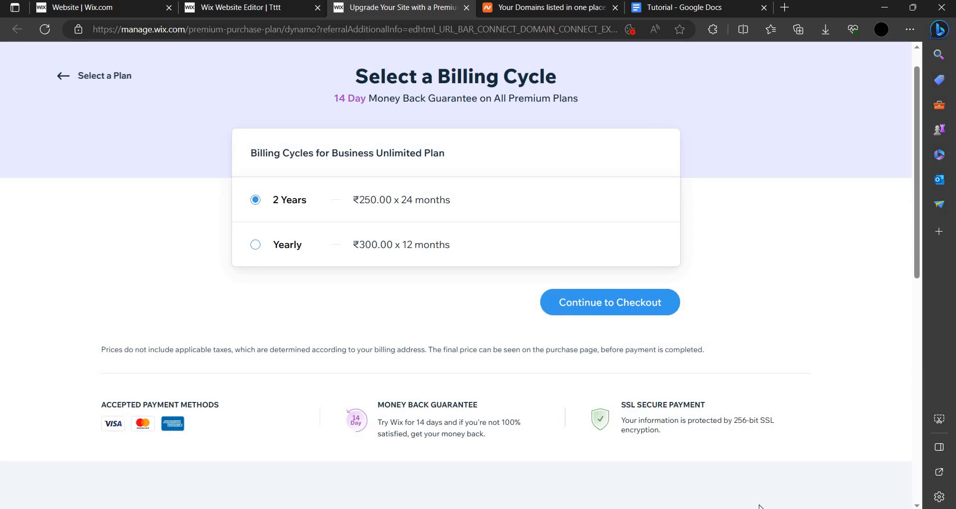
click(102, 76)
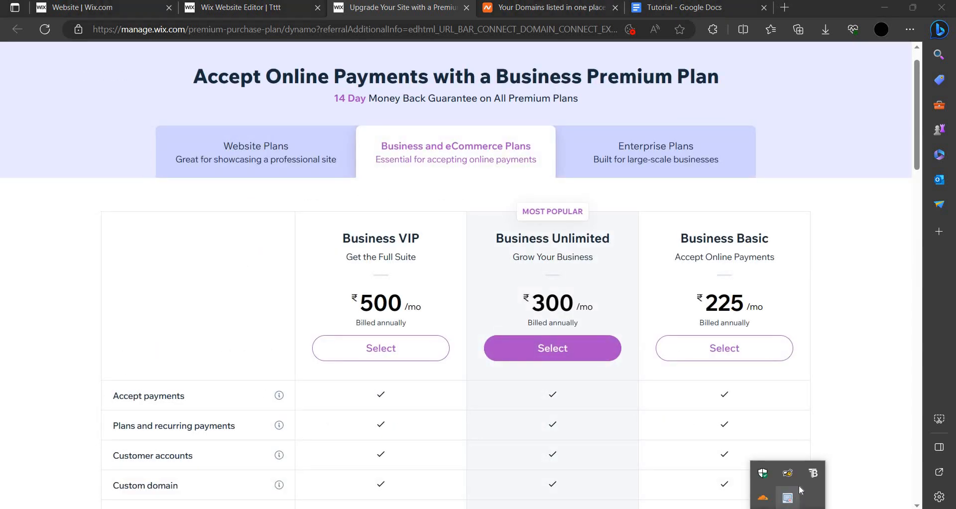